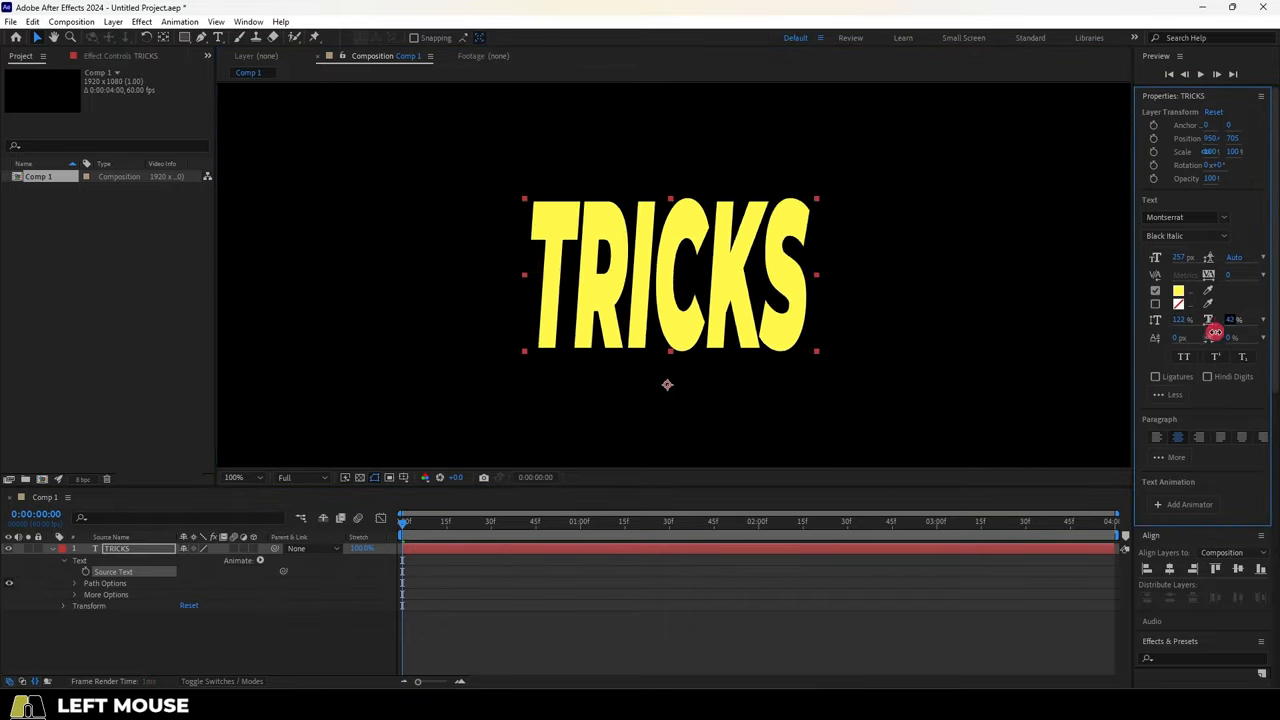
# Undo the horizontal scale change so TRICKS returns to 100% width
pyautogui.press('ctrl+z')
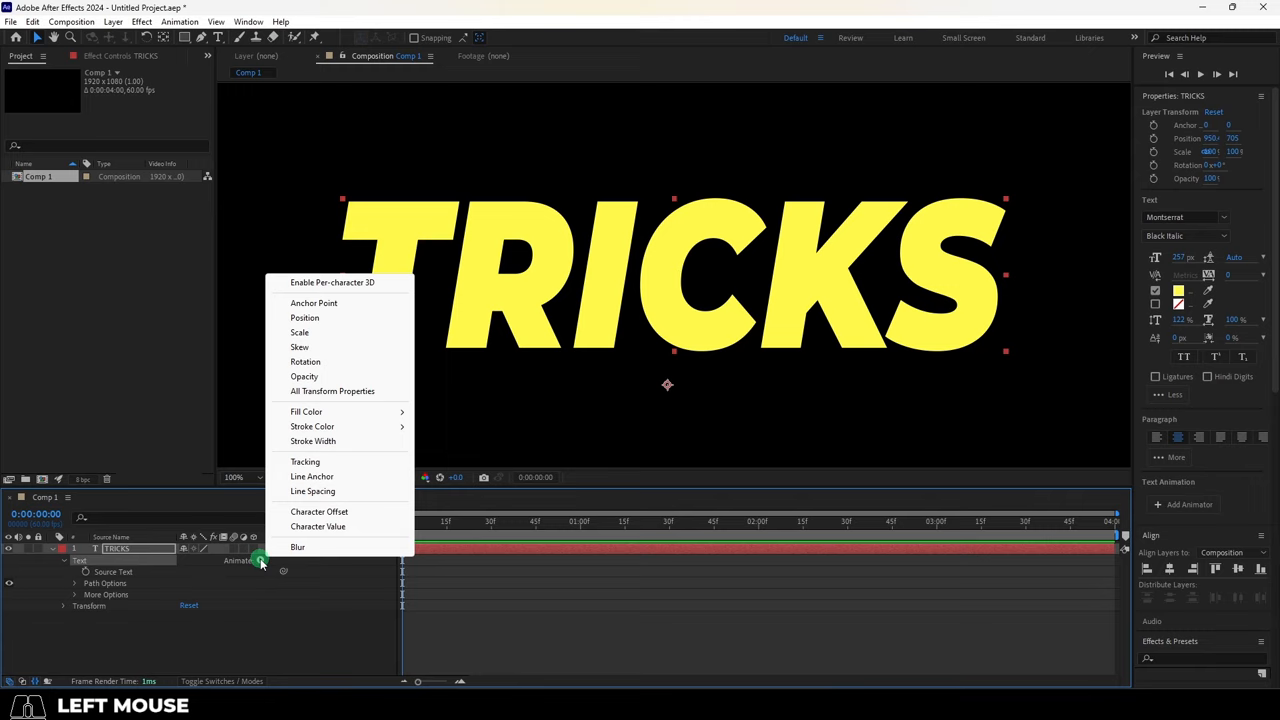
# Add a Blur animator to TRICKS and narrow its Range Selector End to the first letters
pyautogui.click(311, 476)
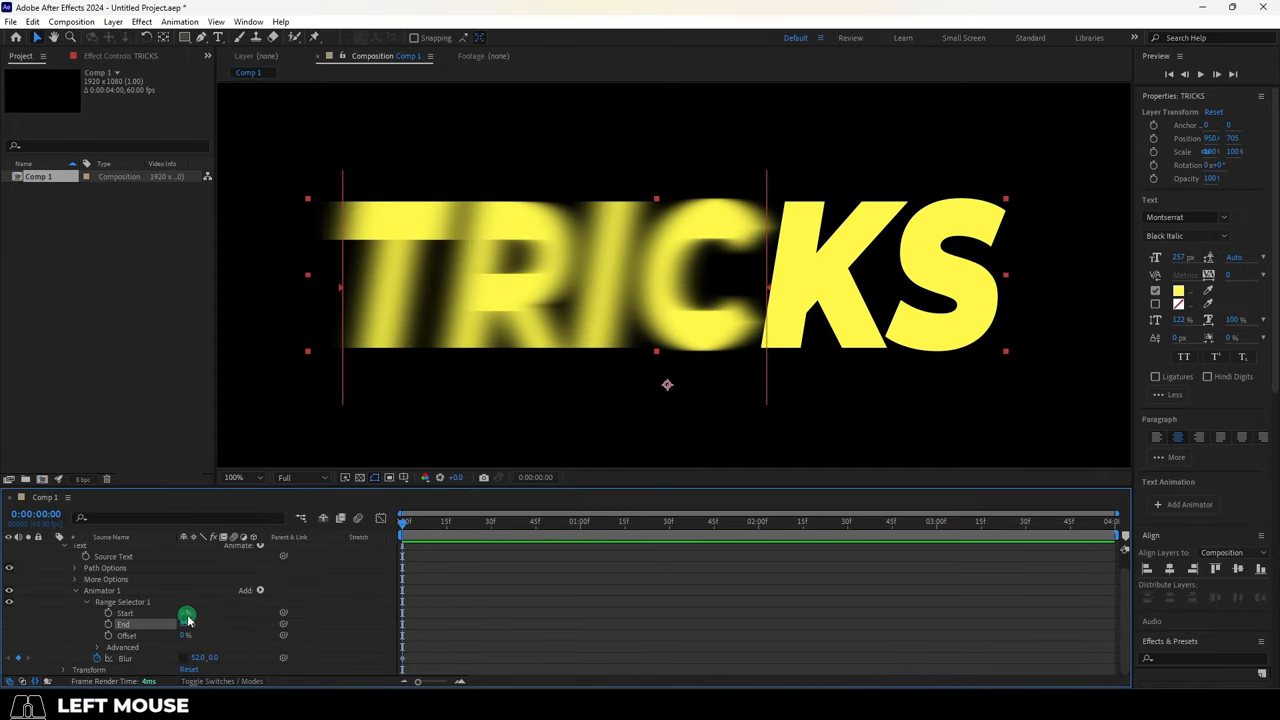
pyautogui.moveTo(187, 613); pyautogui.dragTo(197, 636)
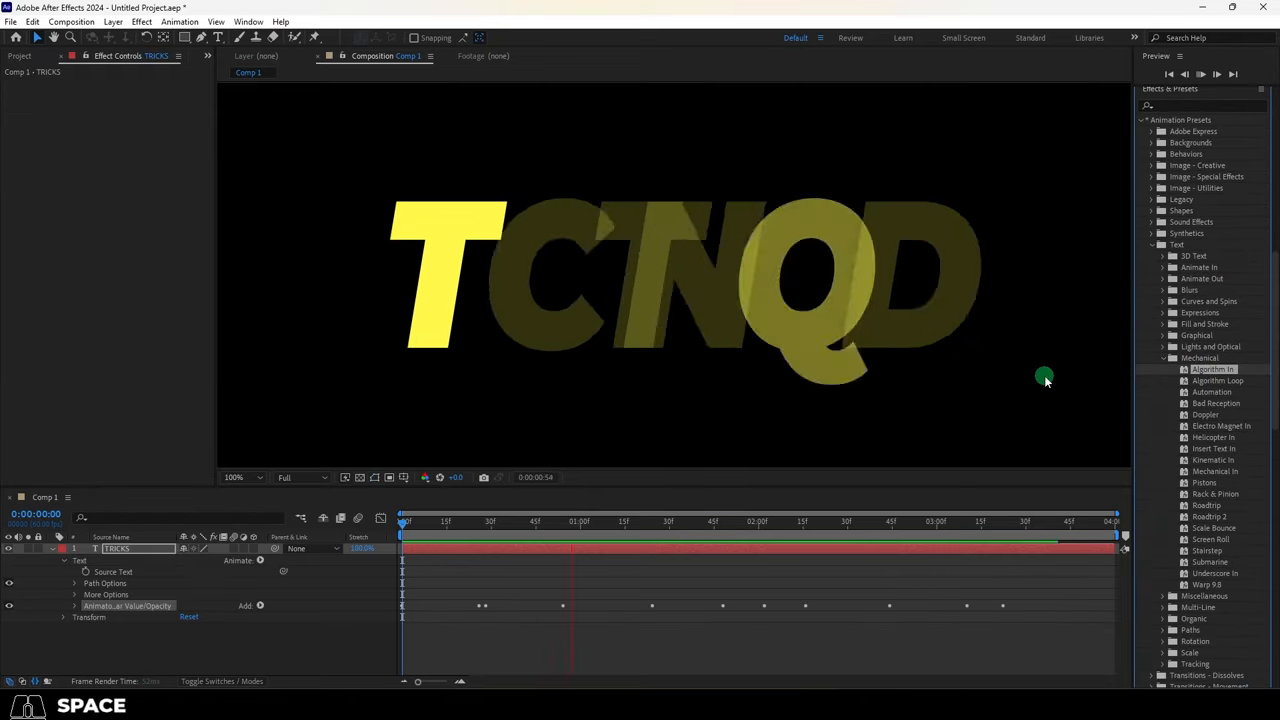
# Apply the Helicopter In and Text Bounce presets to TRICKS, then preview the bounce
pyautogui.doubleClick(1220, 426)
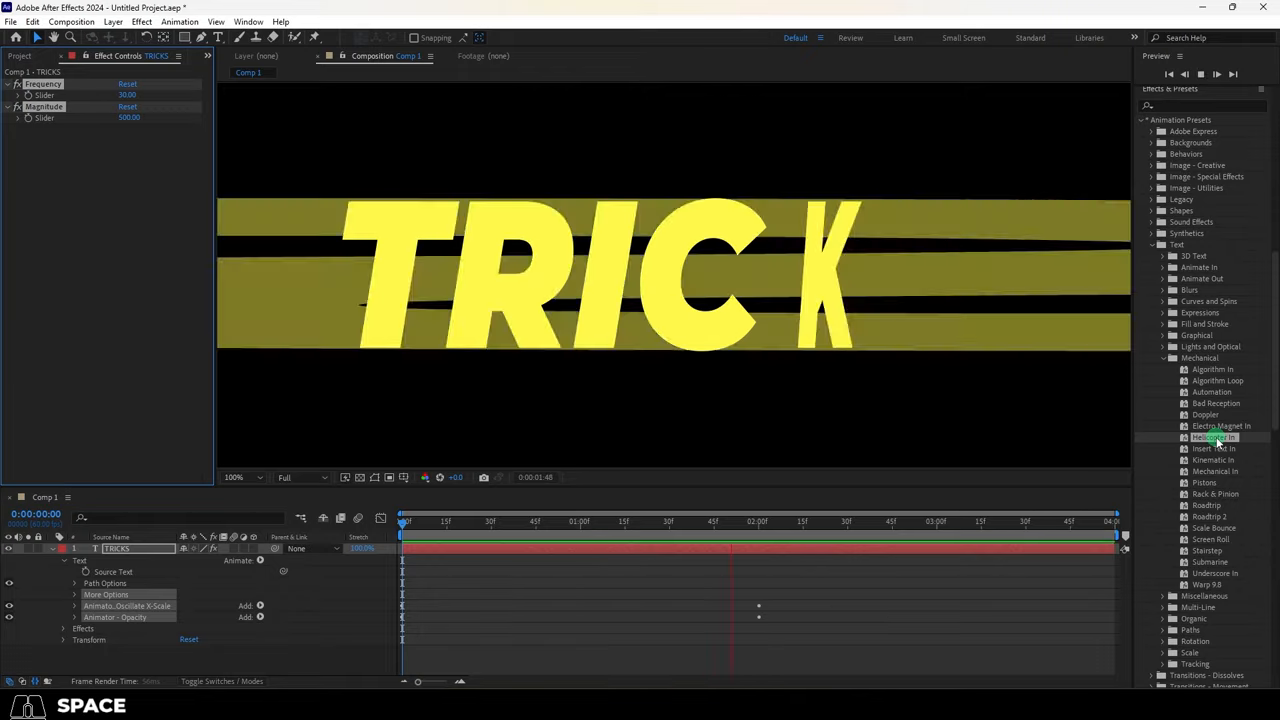
pyautogui.doubleClick(1213, 369)
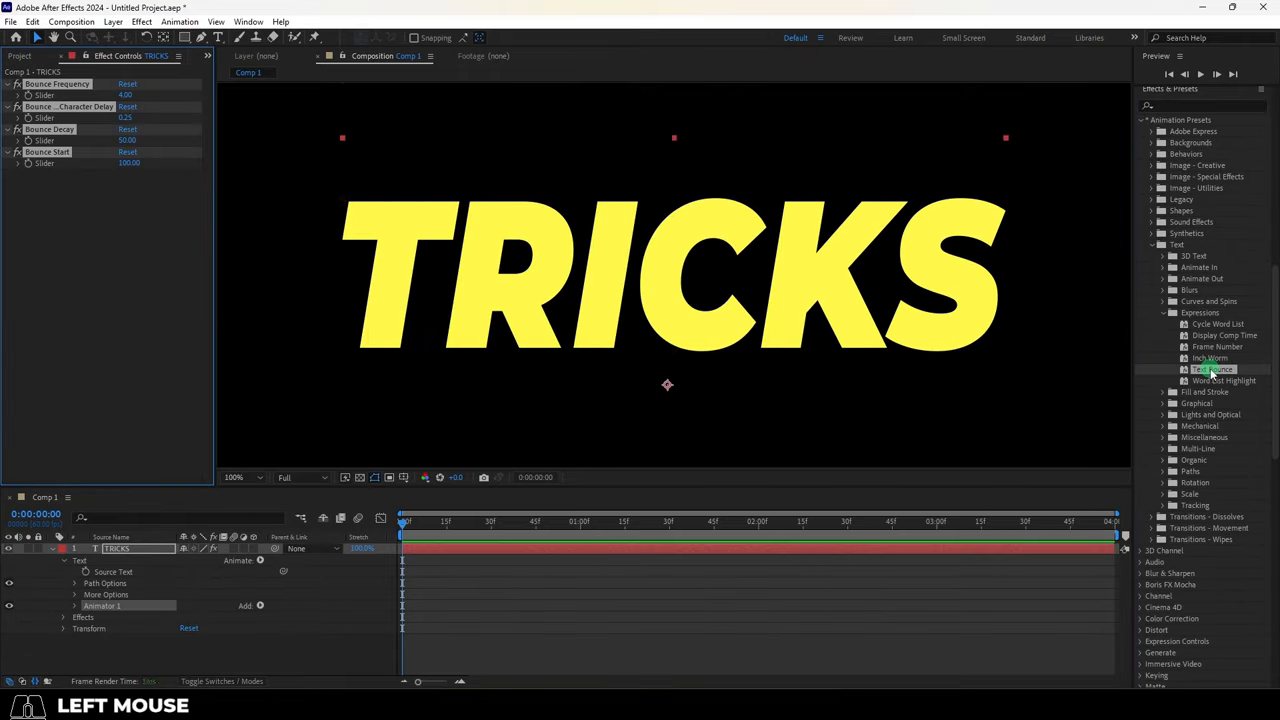
pyautogui.press('space')
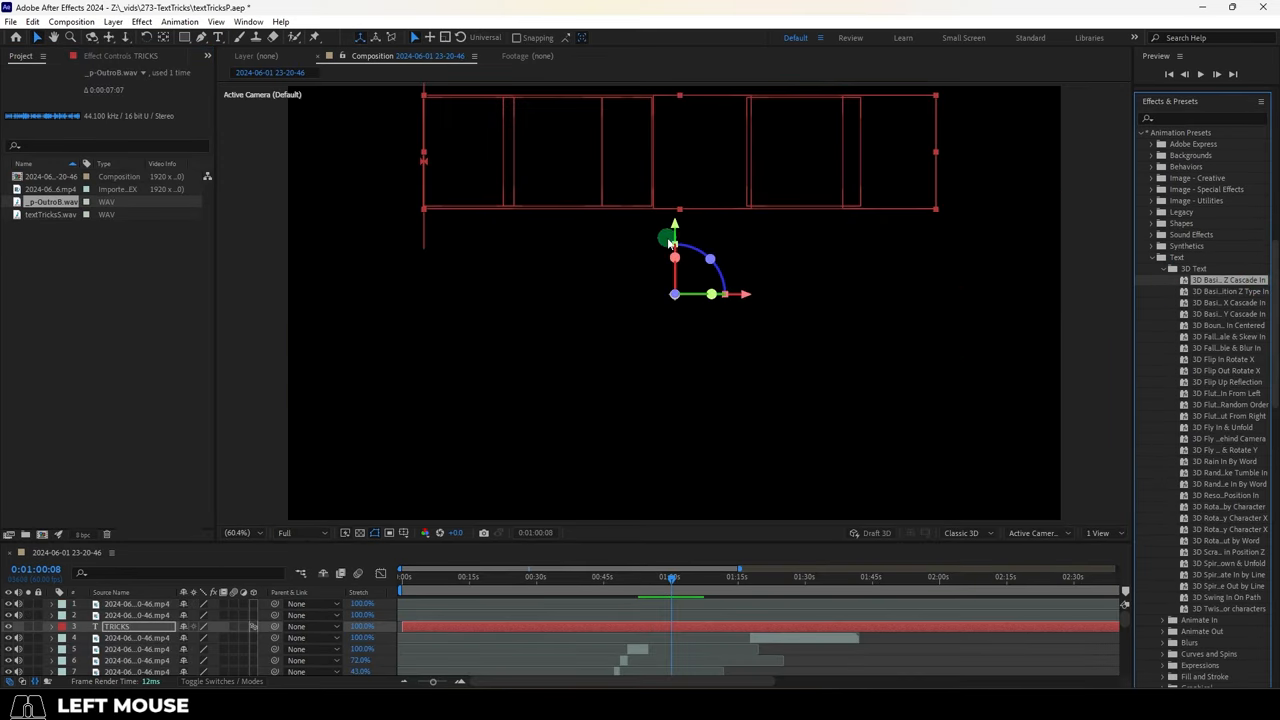
# Preview and scrub the 3D Text cascade animation until TRICKS assembles
pyautogui.press('space')
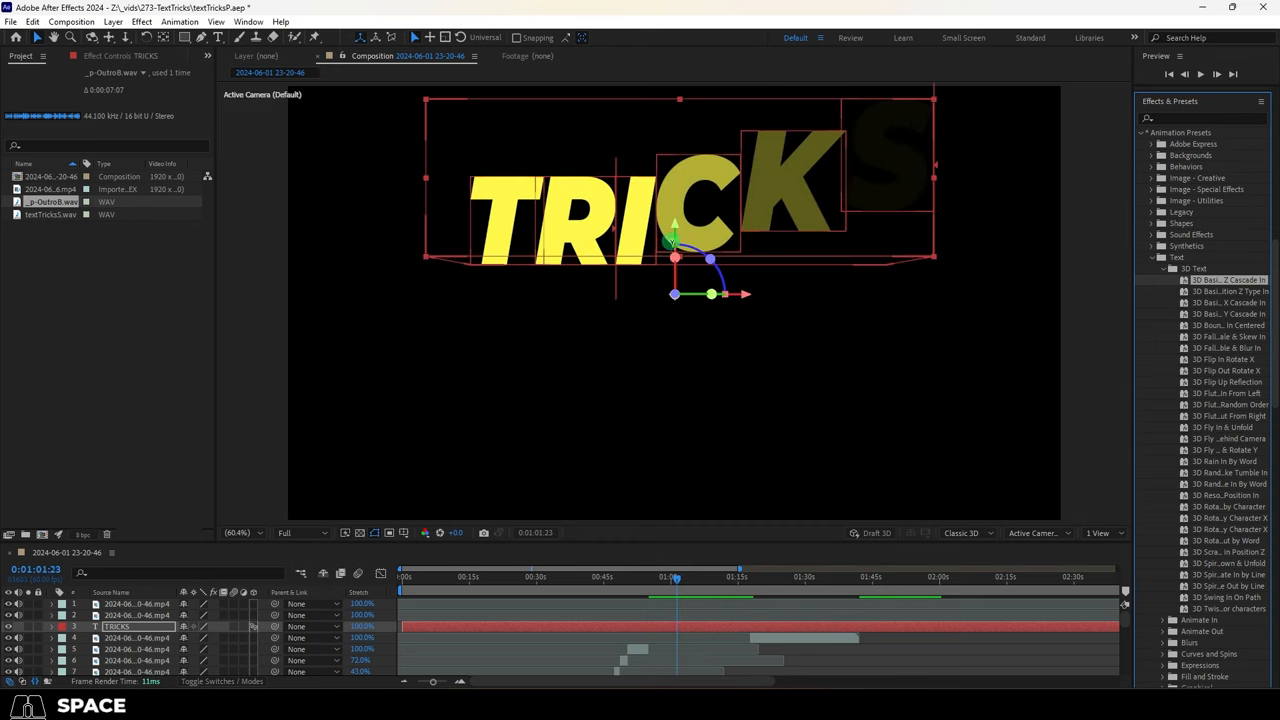
pyautogui.moveTo(675, 258); pyautogui.dragTo(675, 325)
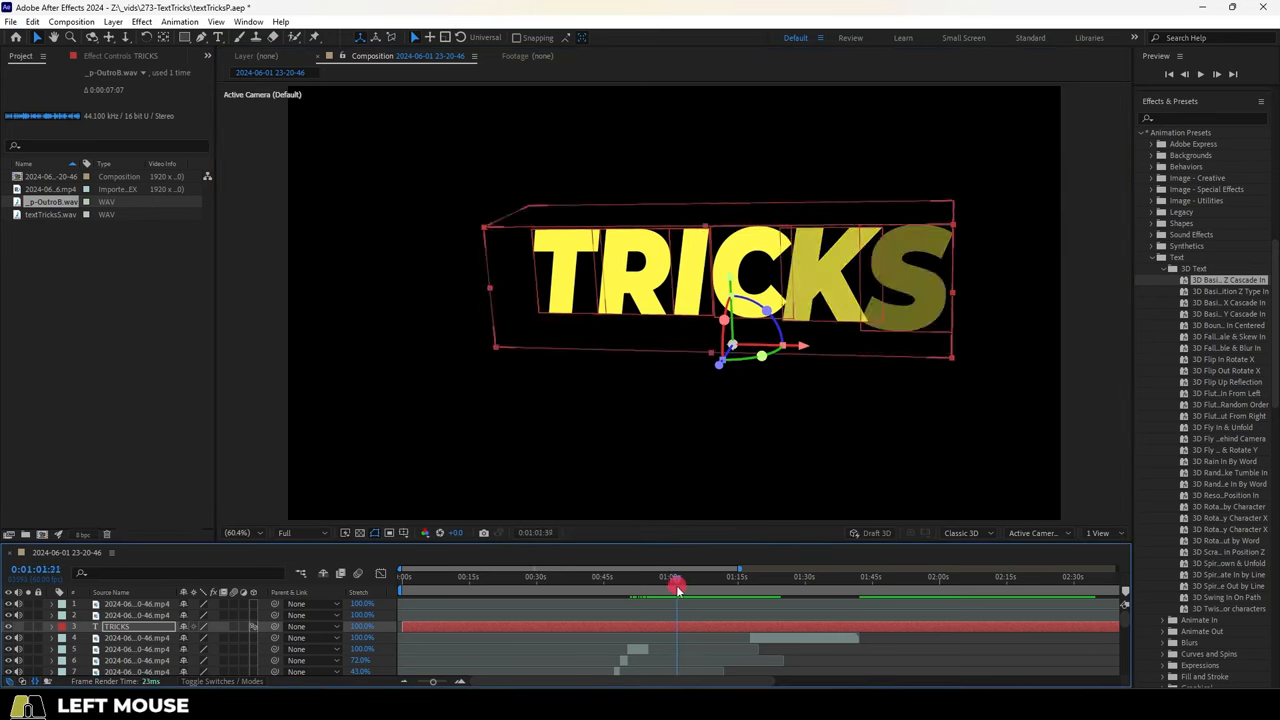
pyautogui.press('space')
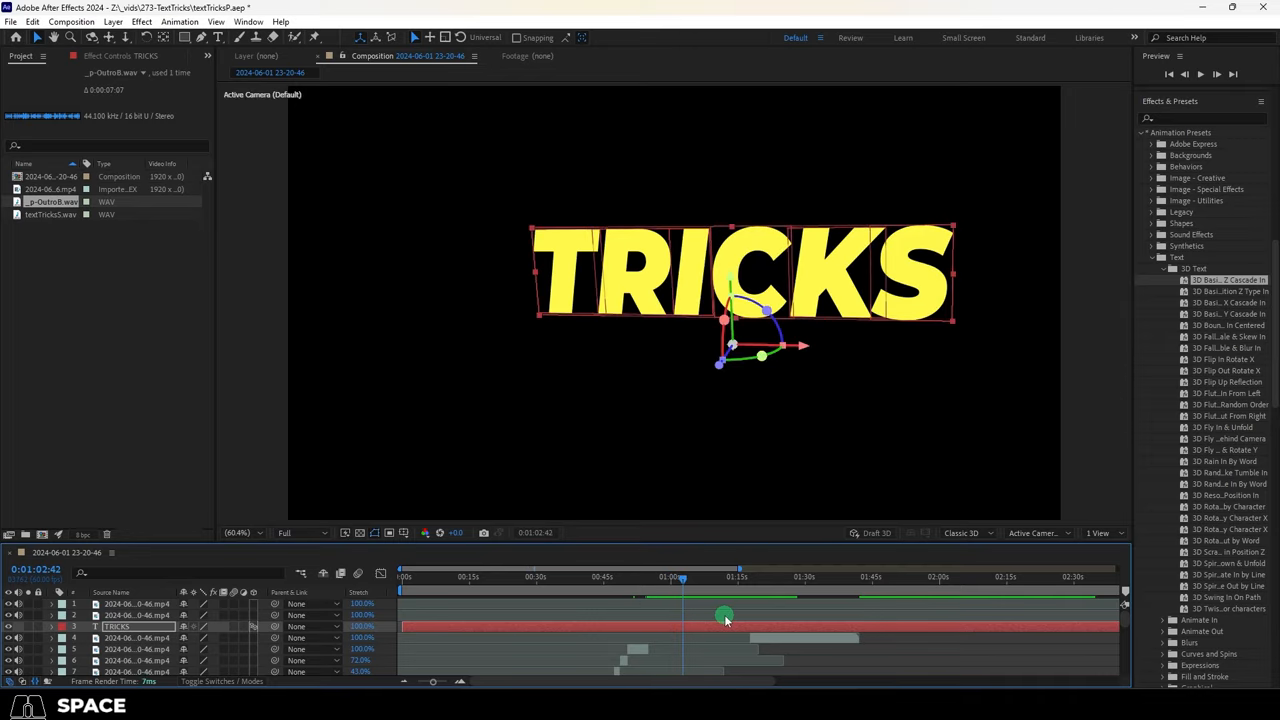